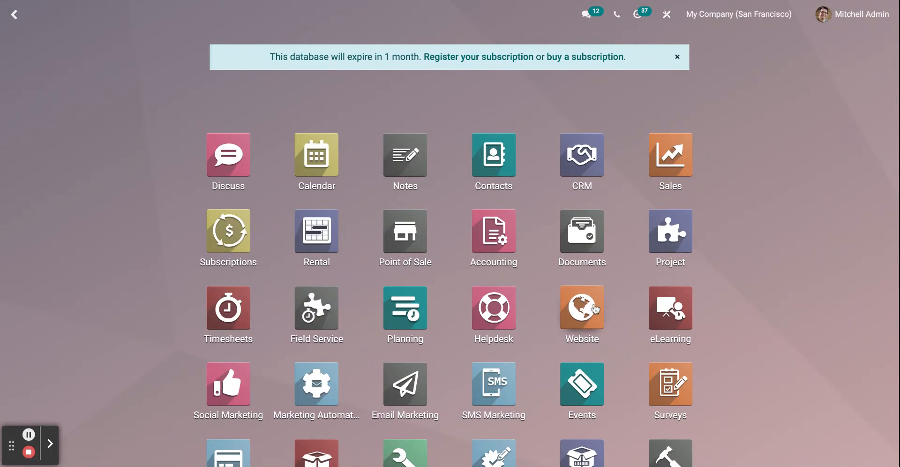
# Open the Website app and scroll through the December 2021 eCommerce sales chart and totals
pyautogui.scroll(-3)
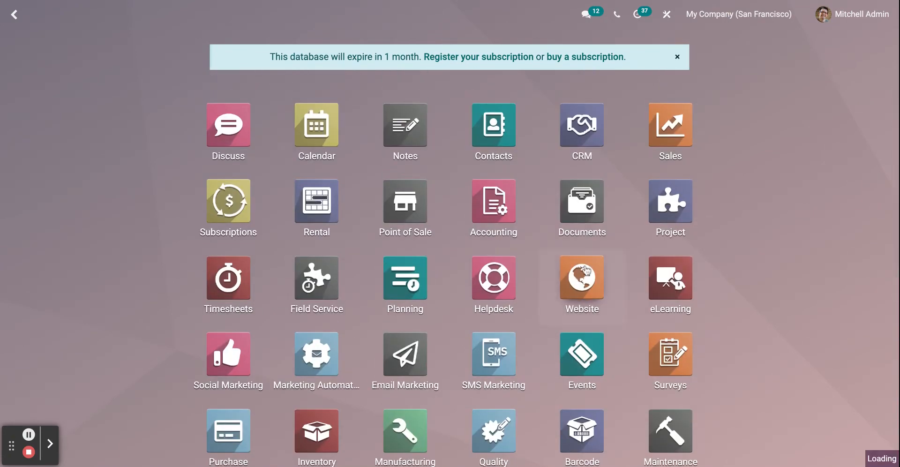
pyautogui.click(581, 278)
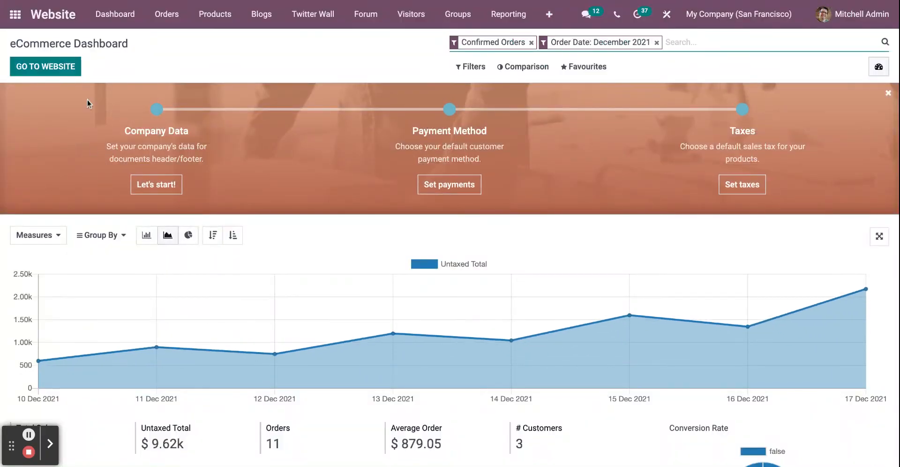
pyautogui.moveTo(94, 66)
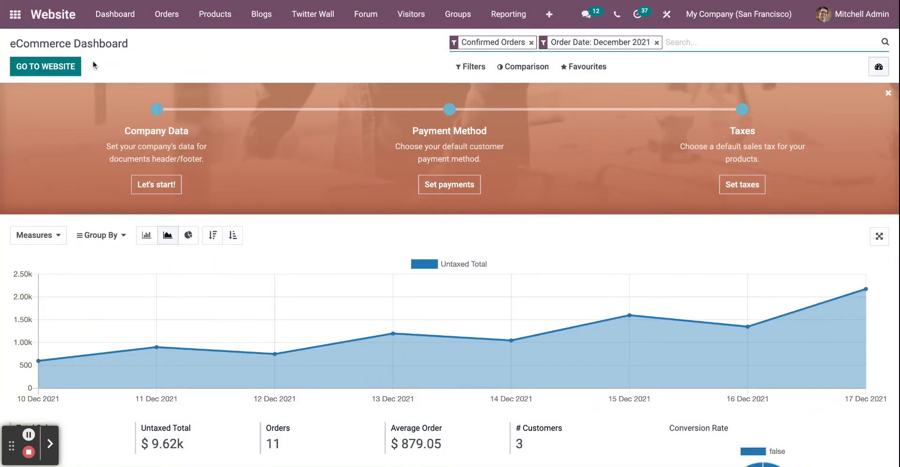
pyautogui.moveTo(112, 69)
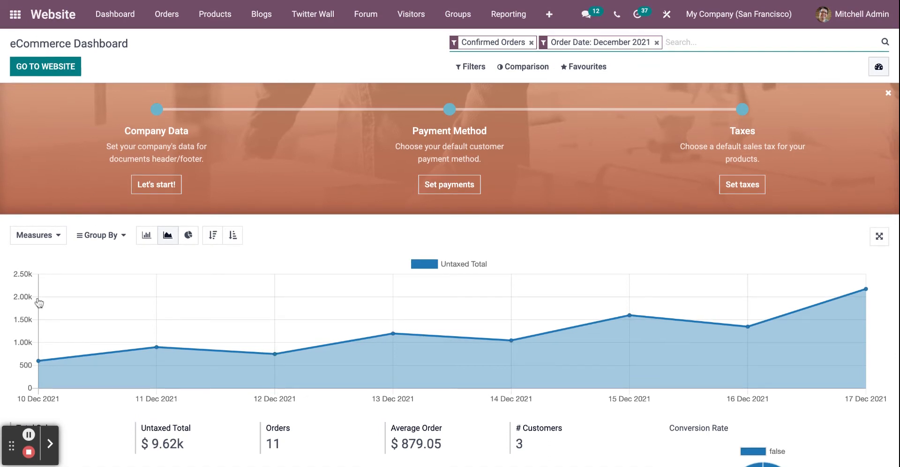
pyautogui.moveTo(29, 434)
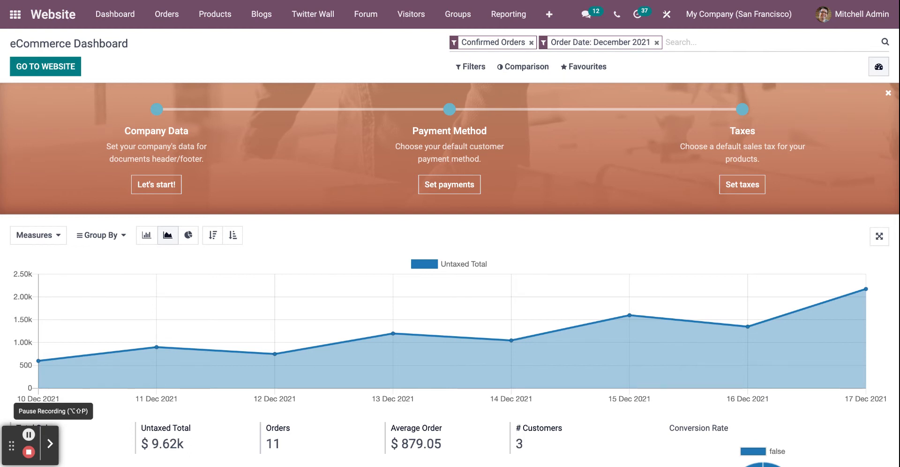
pyautogui.moveTo(43, 360)
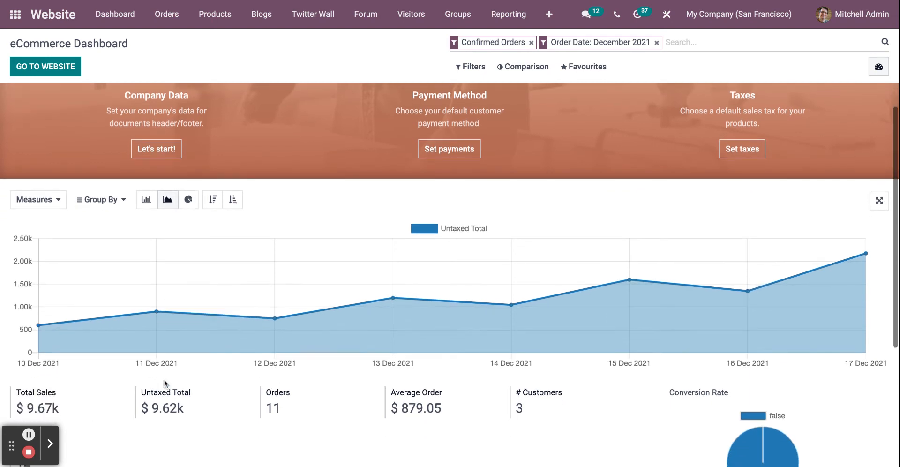
pyautogui.scroll(-3)
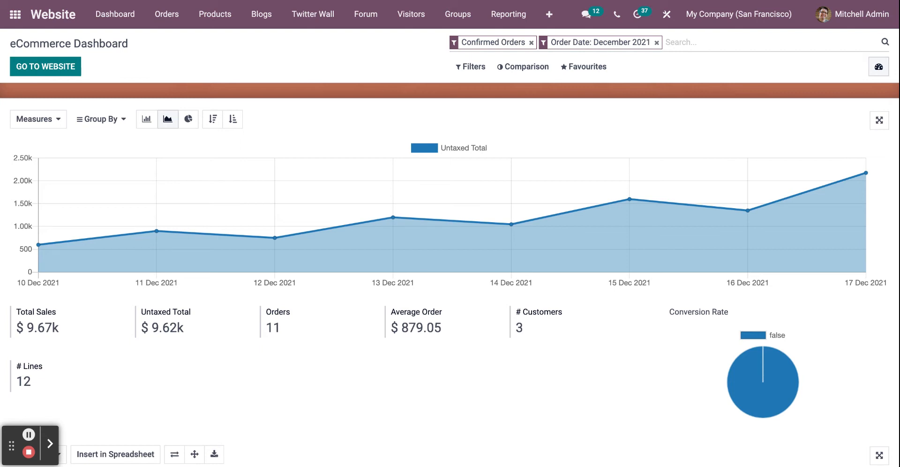
pyautogui.scroll(-3)
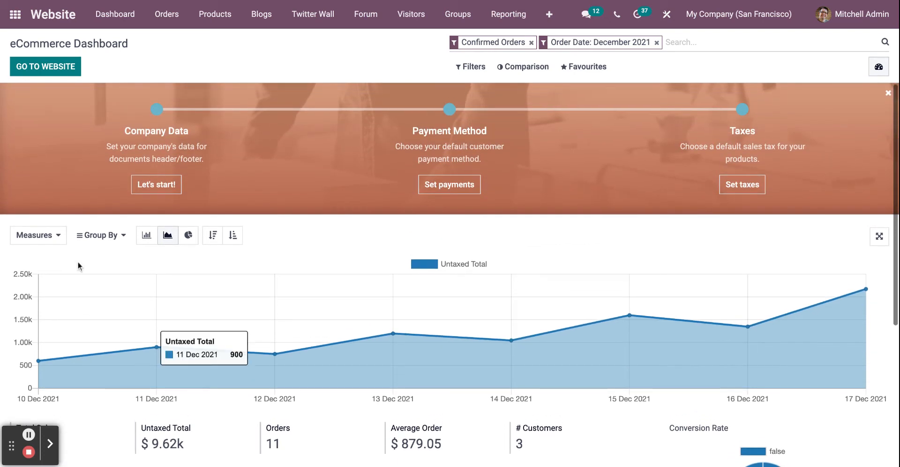
pyautogui.click(34, 235)
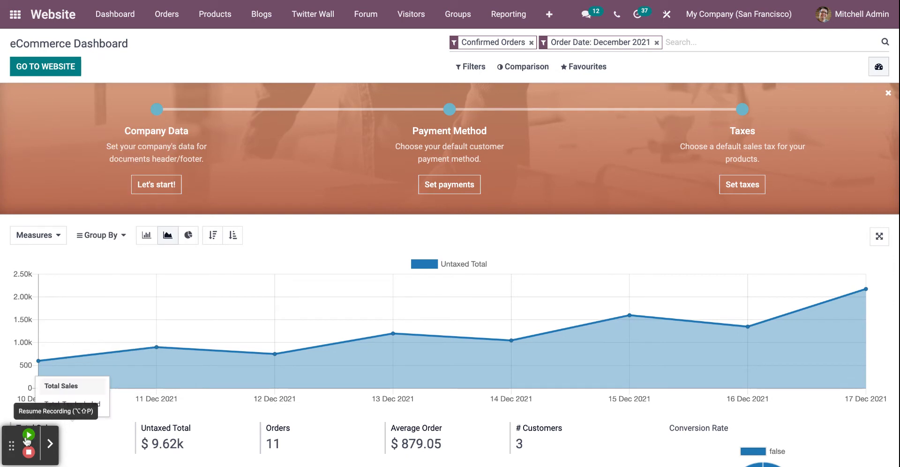
# Switch the dashboard chart's measure to Customer instead of Untaxed Total
pyautogui.click(33, 235)
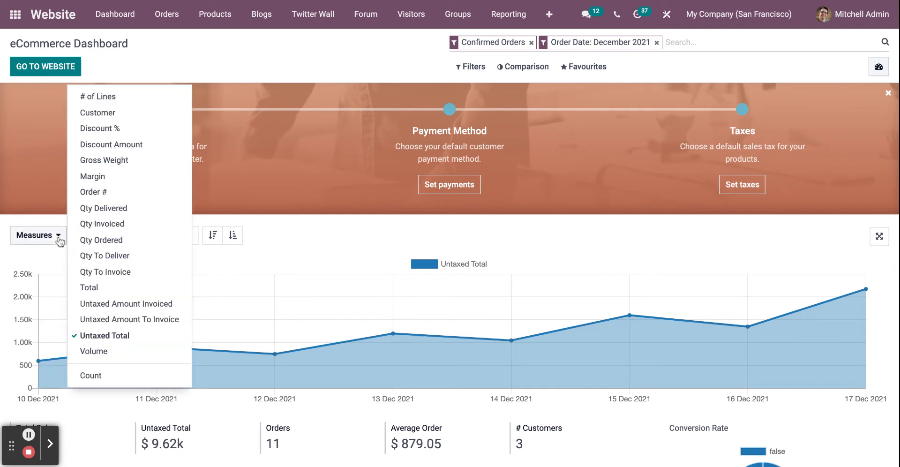
pyautogui.moveTo(103, 161)
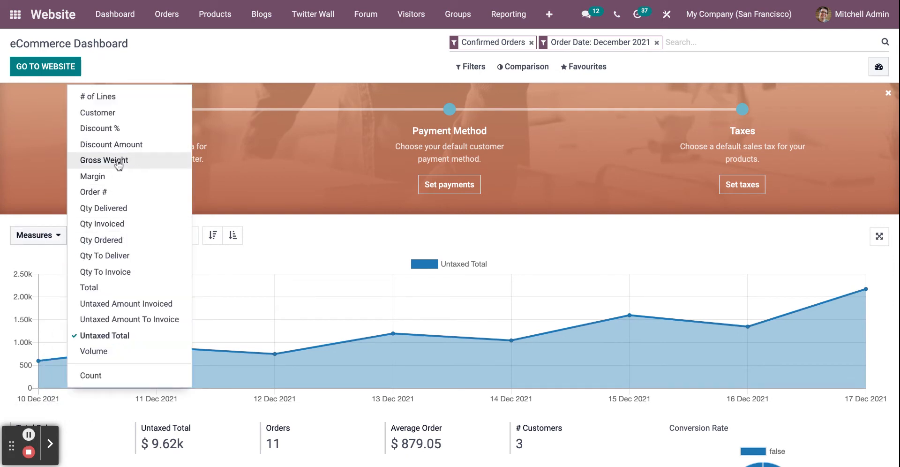
pyautogui.click(111, 144)
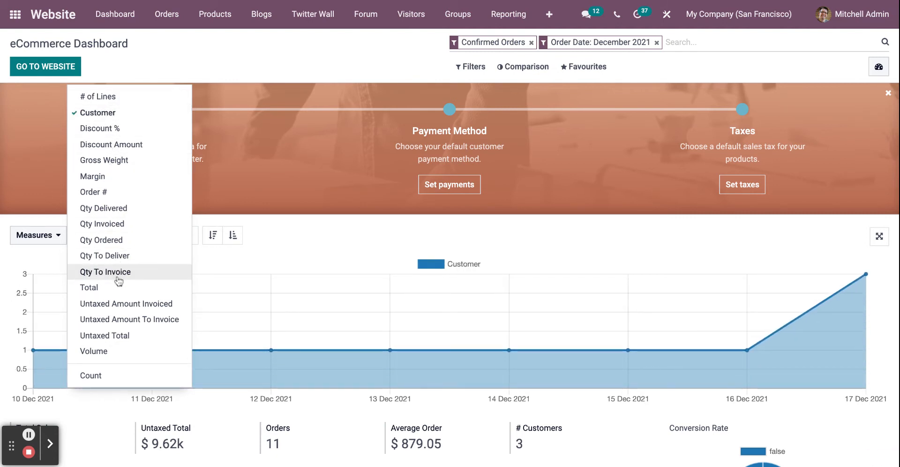
pyautogui.moveTo(117, 239)
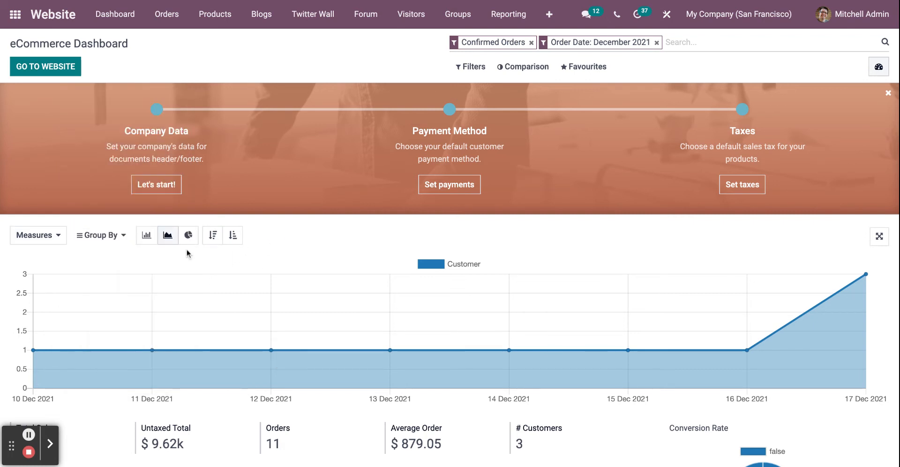
pyautogui.moveTo(146, 235)
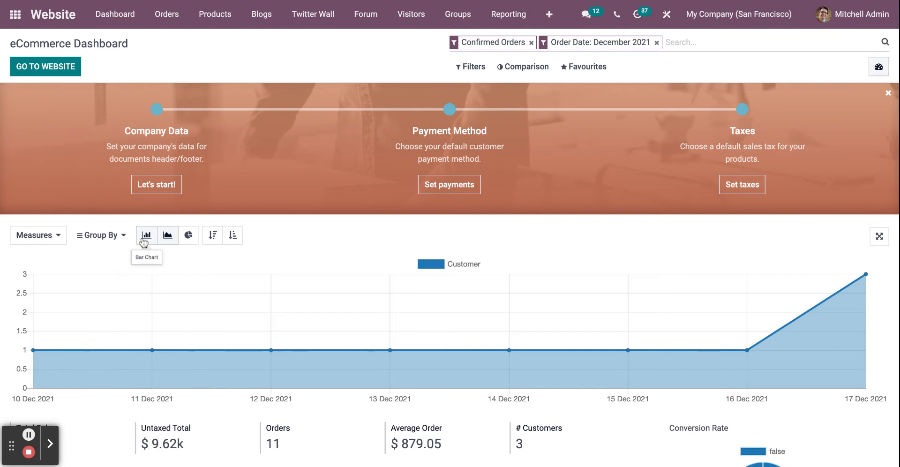
# Show the customer data as bar and pie charts, then go to the live website
pyautogui.click(146, 235)
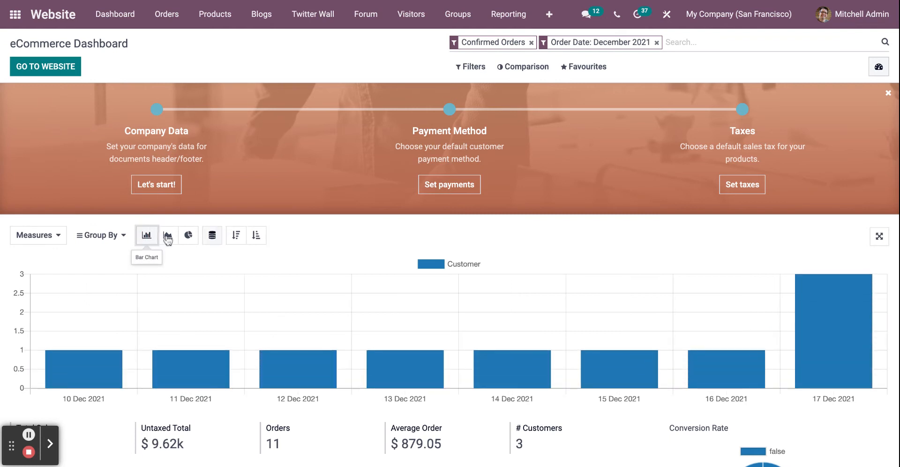
pyautogui.click(188, 235)
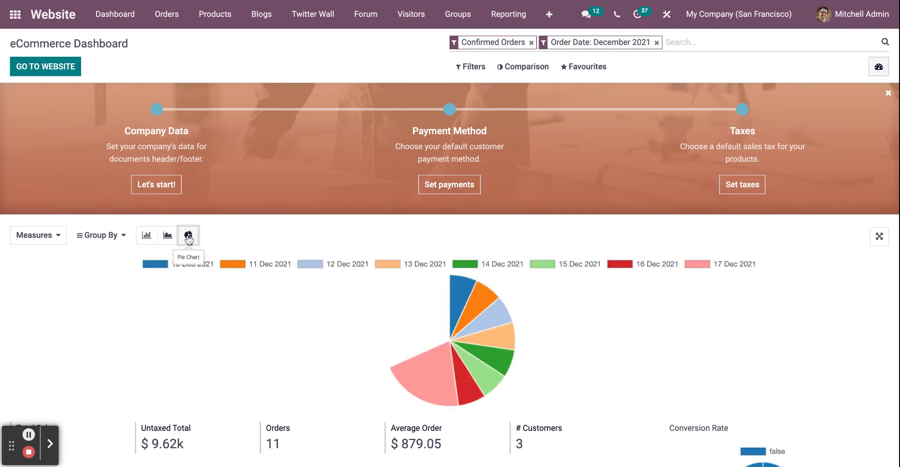
pyautogui.click(188, 235)
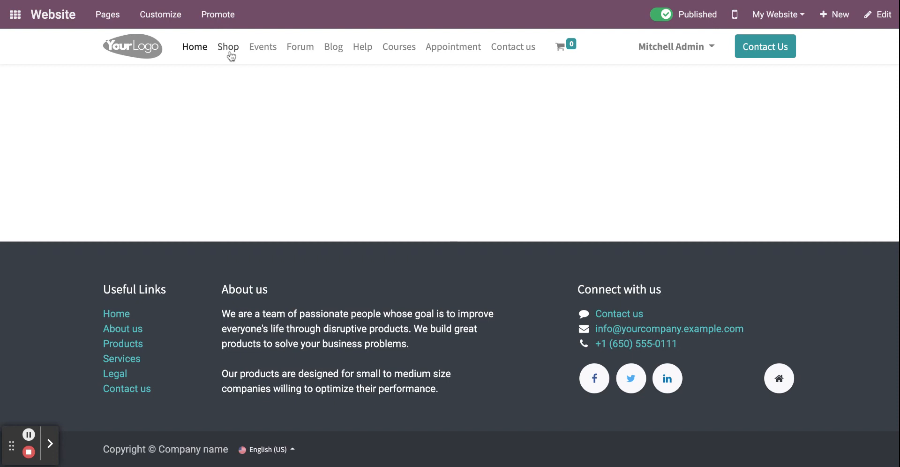
# Go to the Shop page listing products like the Customizable Desk and Cable Management Box
pyautogui.click(228, 46)
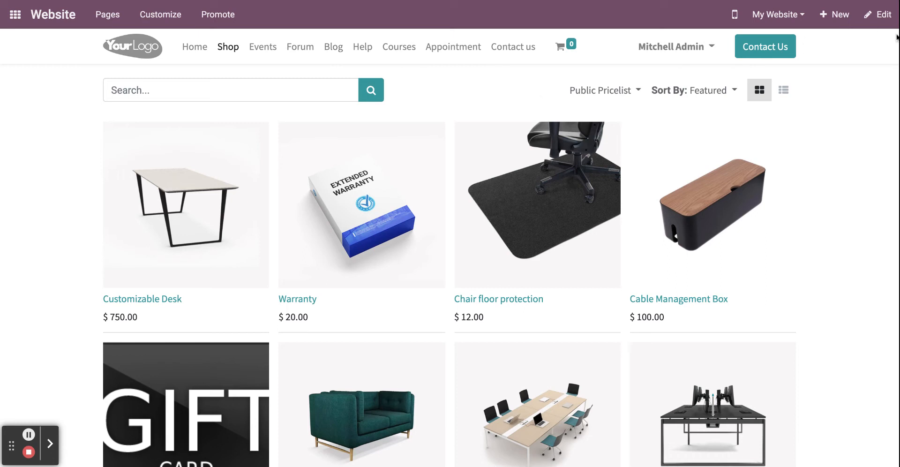
pyautogui.moveTo(627, 148)
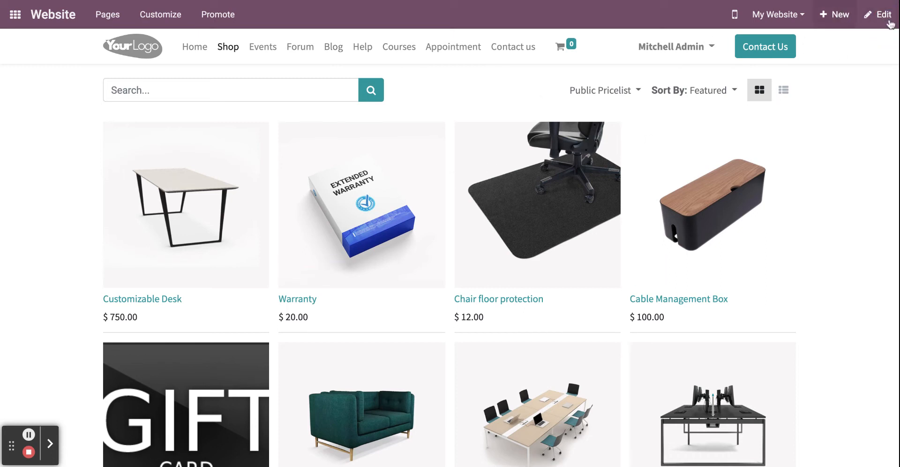
pyautogui.moveTo(33, 396)
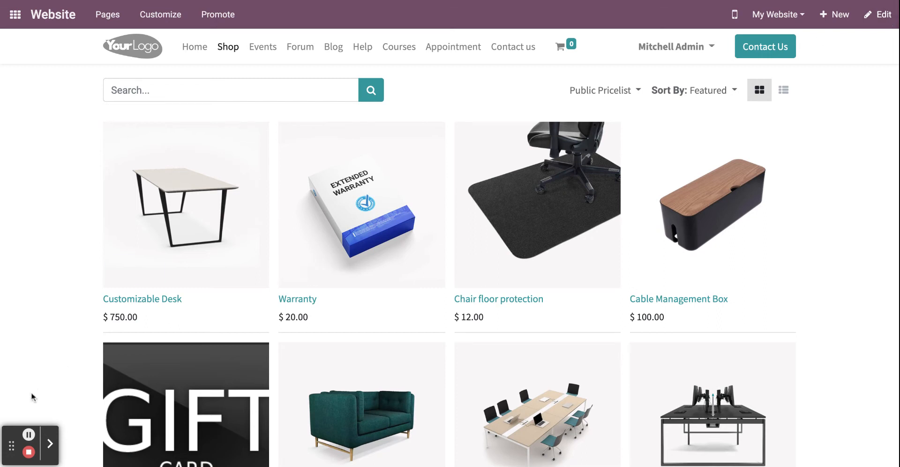
pyautogui.moveTo(29, 435)
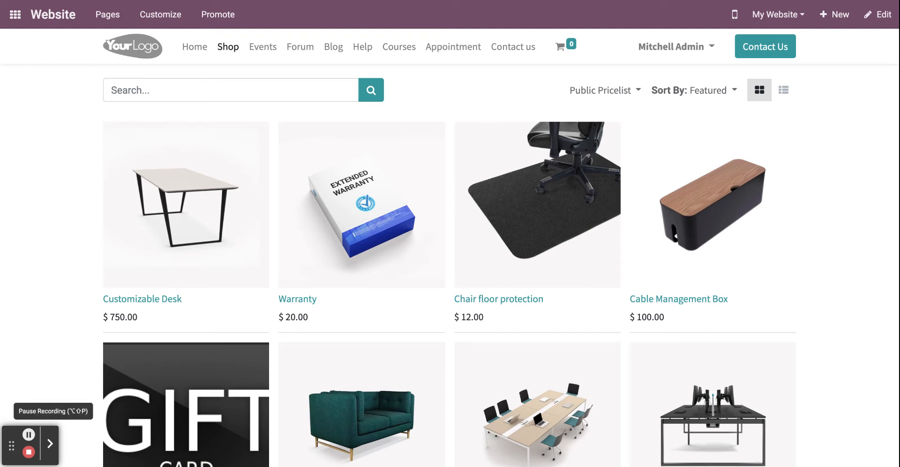
# Put the shop page into website editing mode and scroll down past the product grid
pyautogui.click(878, 14)
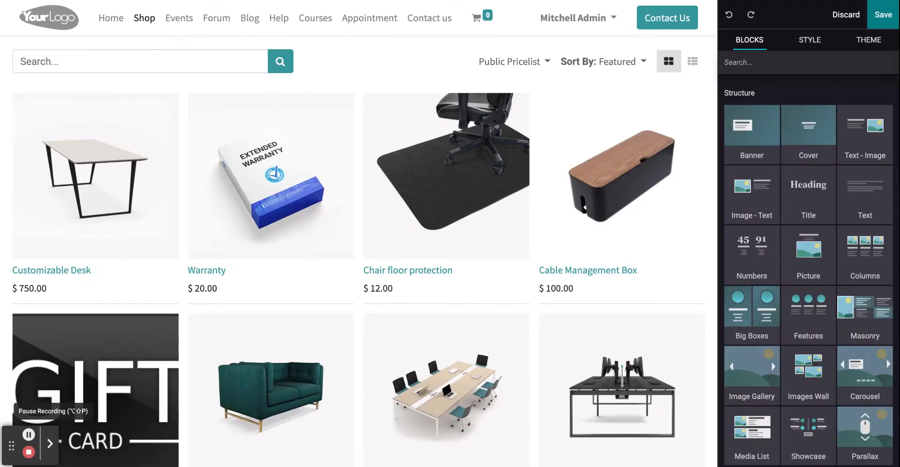
pyautogui.moveTo(709, 281)
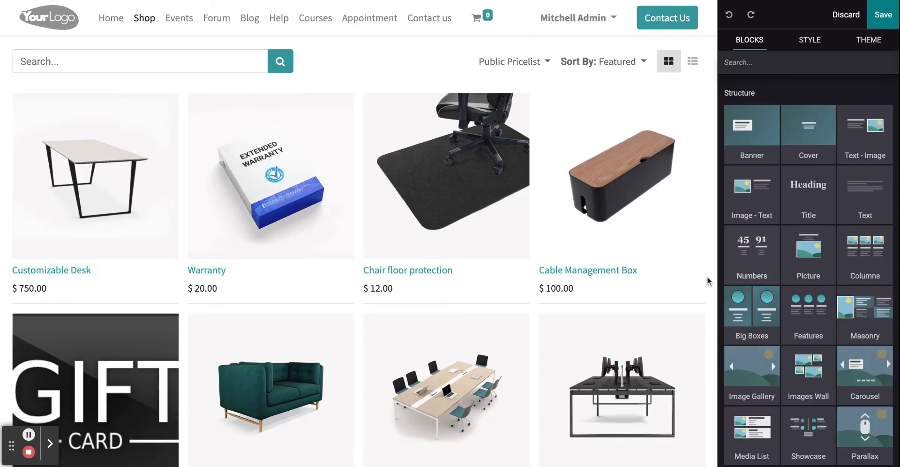
pyautogui.scroll(-3)
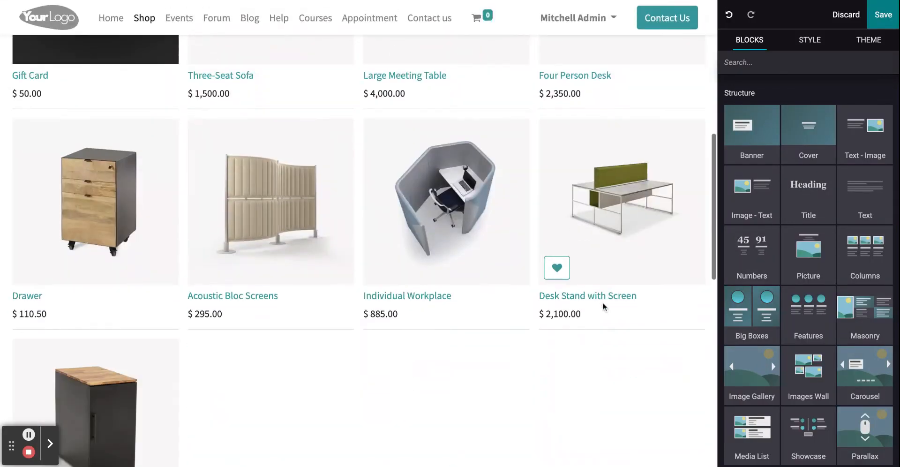
pyautogui.scroll(-3)
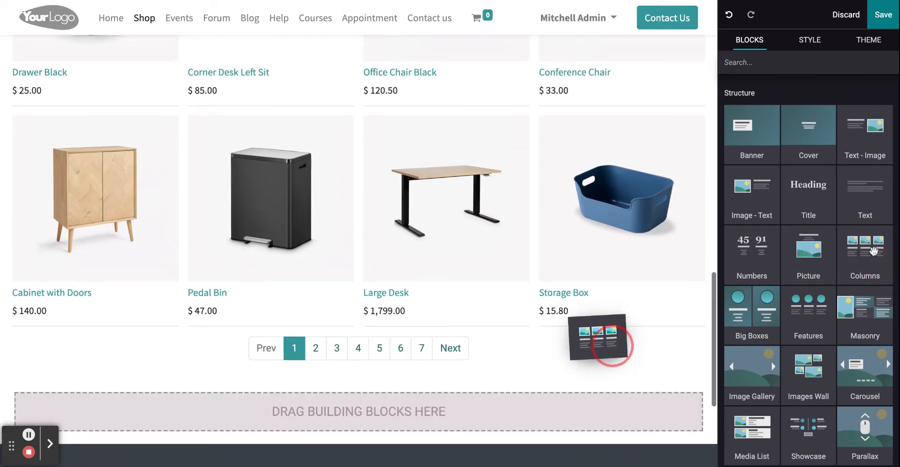
pyautogui.scroll(-3)
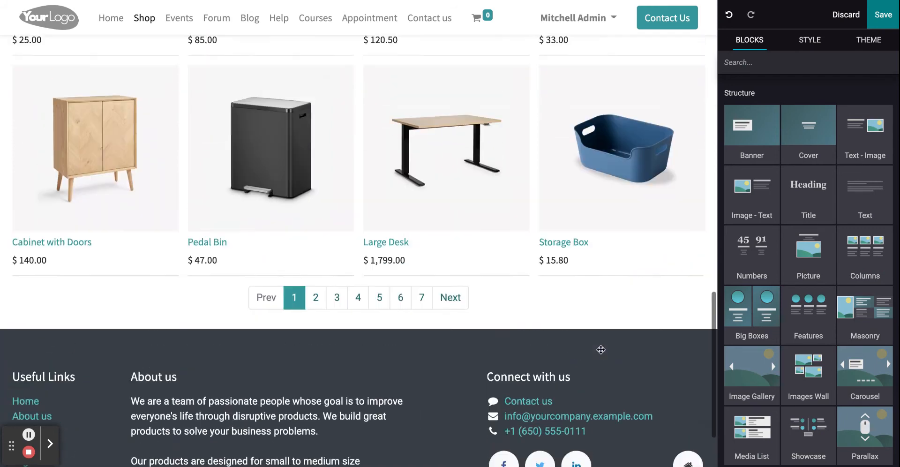
pyautogui.scroll(-3)
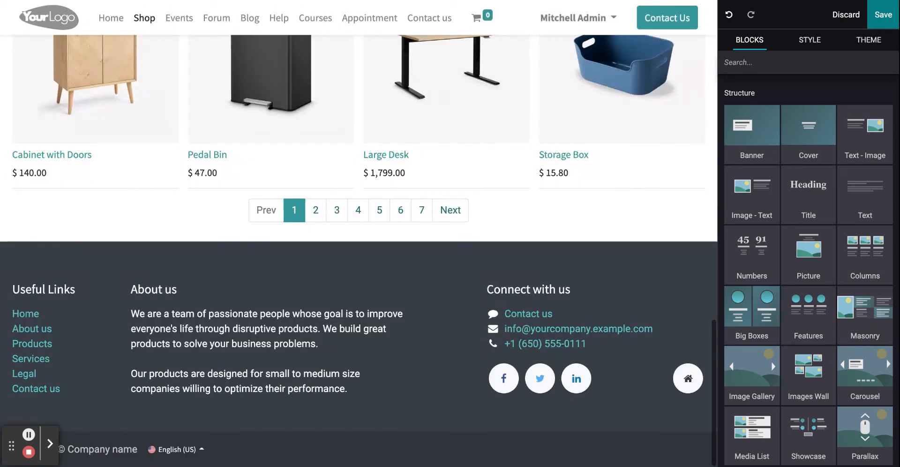
pyautogui.moveTo(28, 433)
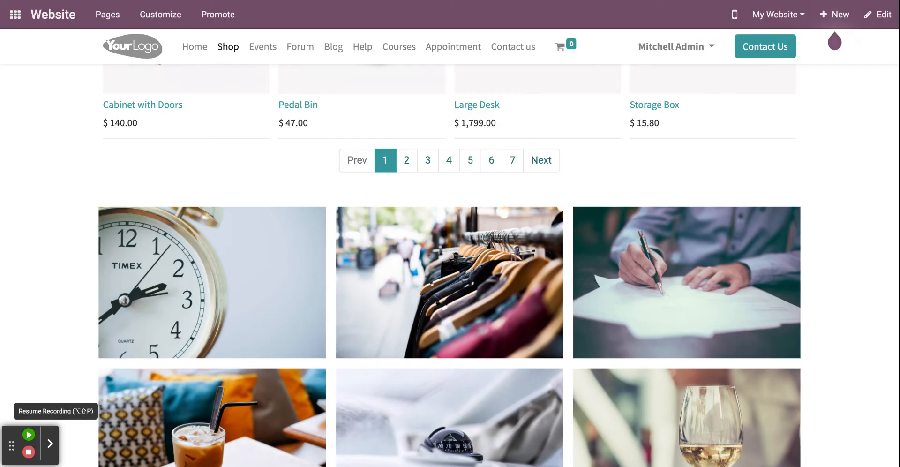
pyautogui.click(28, 434)
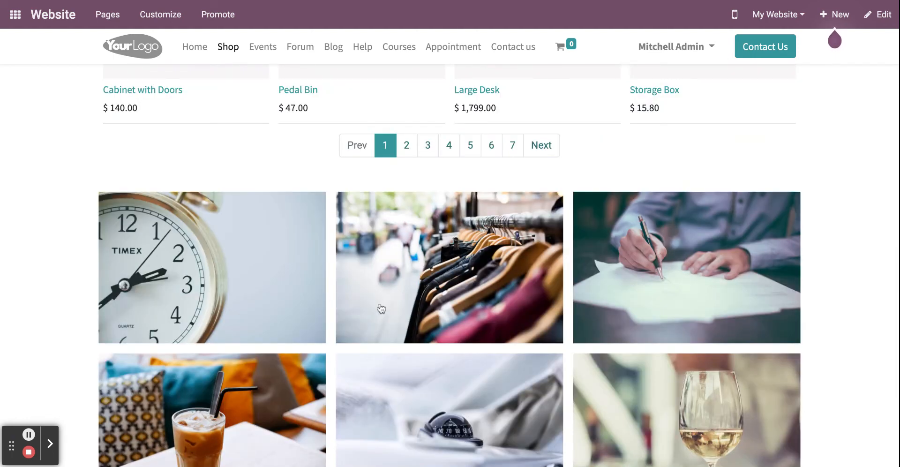
pyautogui.scroll(-3)
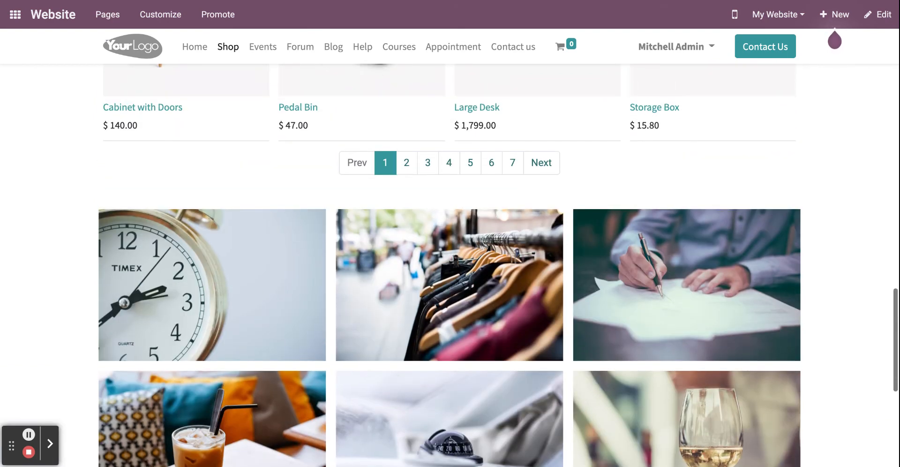
pyautogui.scroll(-3)
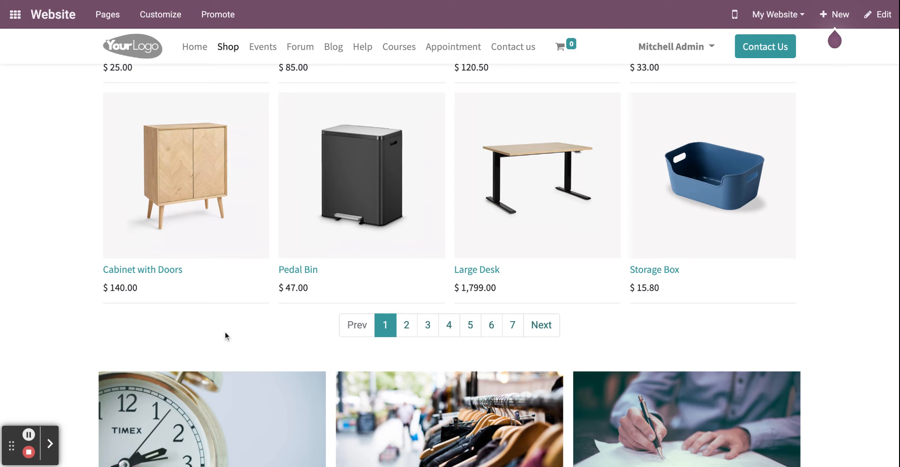
pyautogui.scroll(-3)
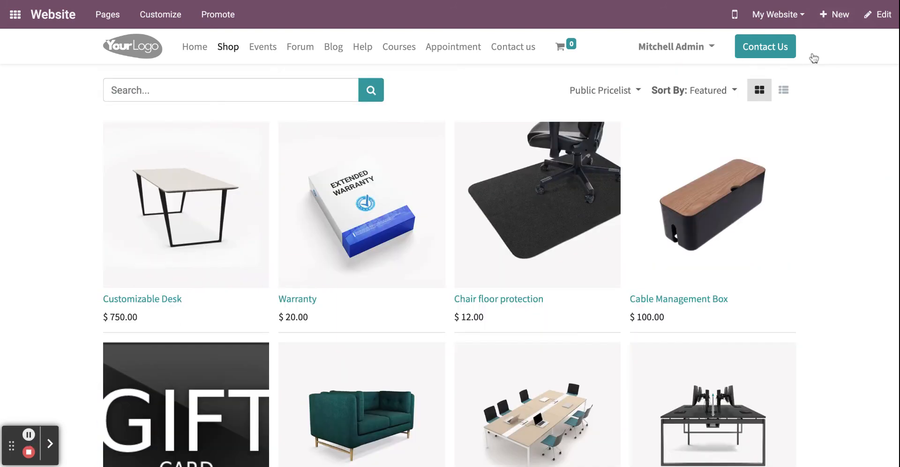
# Start a new website Product and enter 'chair' as its name
pyautogui.click(833, 14)
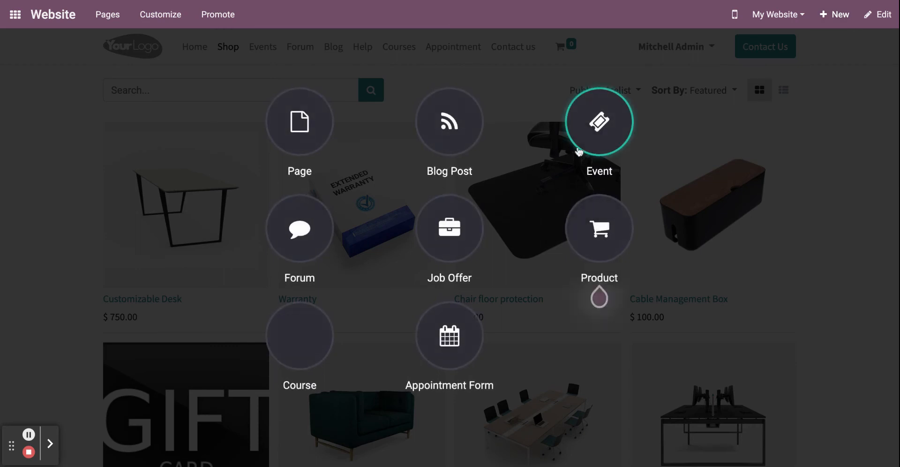
pyautogui.moveTo(599, 227)
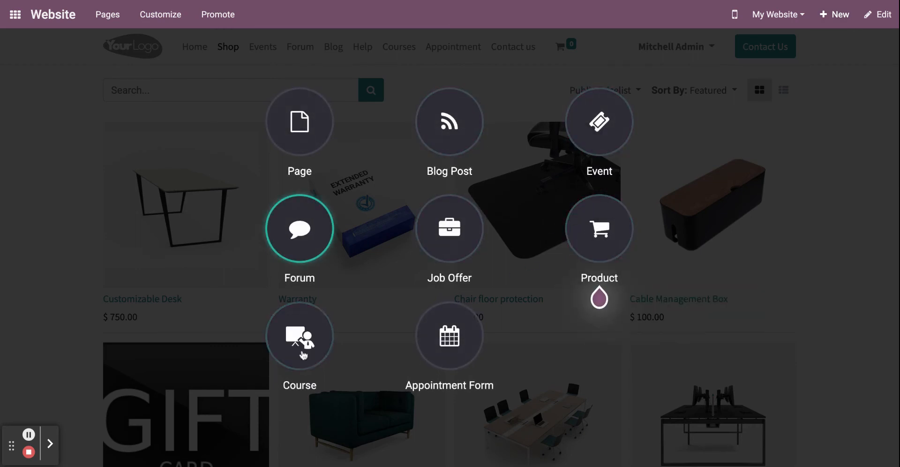
pyautogui.moveTo(449, 121)
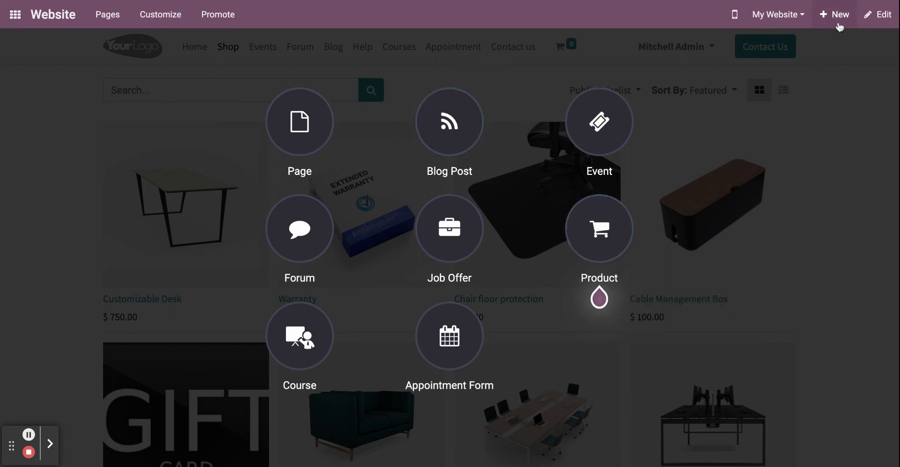
pyautogui.moveTo(599, 228)
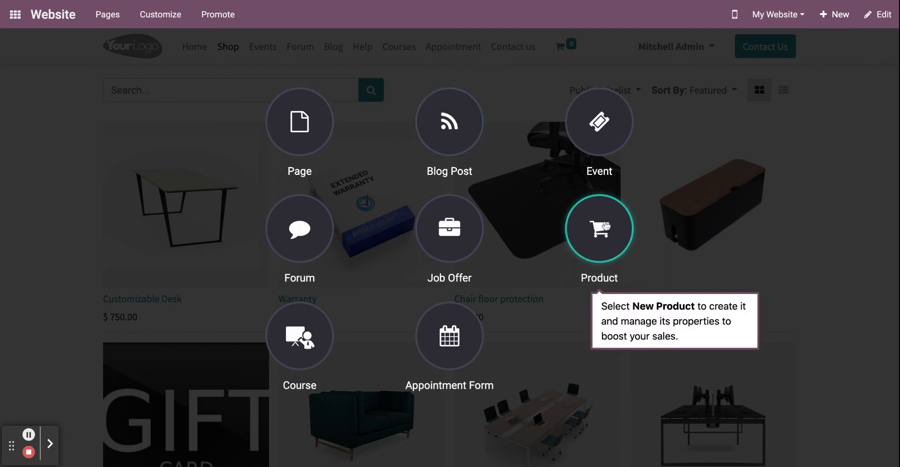
pyautogui.click(599, 229)
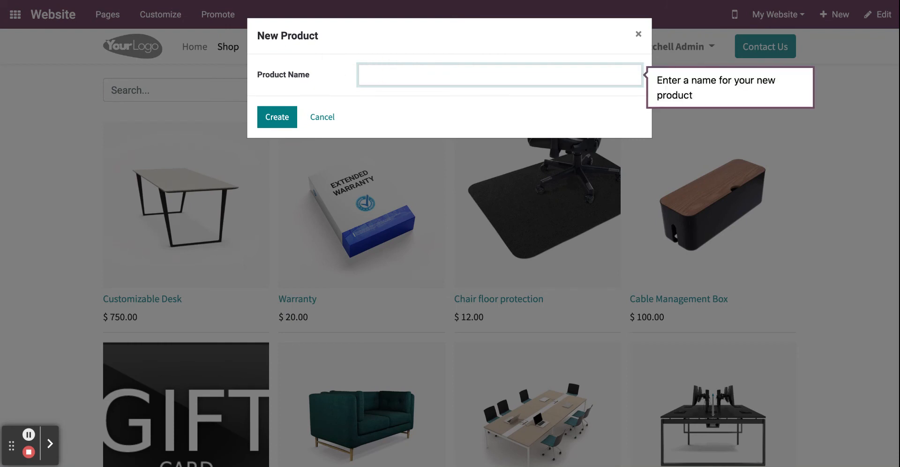
pyautogui.write('chair')
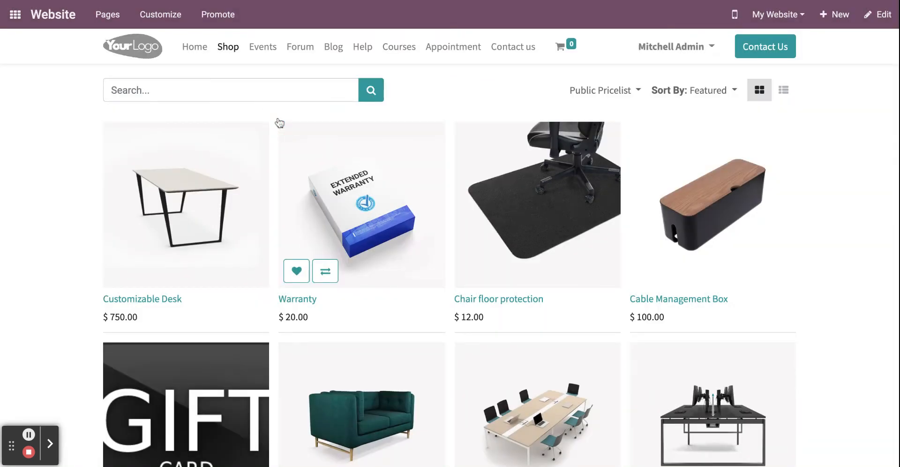
pyautogui.moveTo(228, 181)
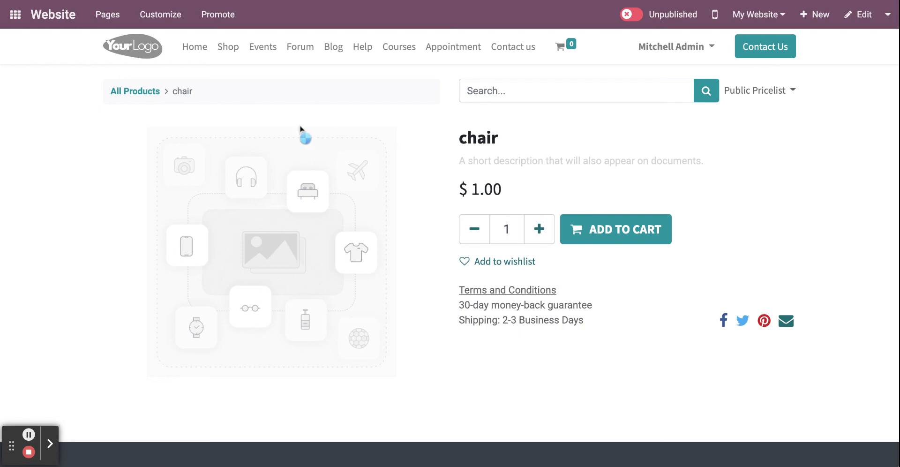
# Edit the chair product page, selecting its title and image placeholder to inspect their options
pyautogui.click(863, 14)
pyautogui.write('4')
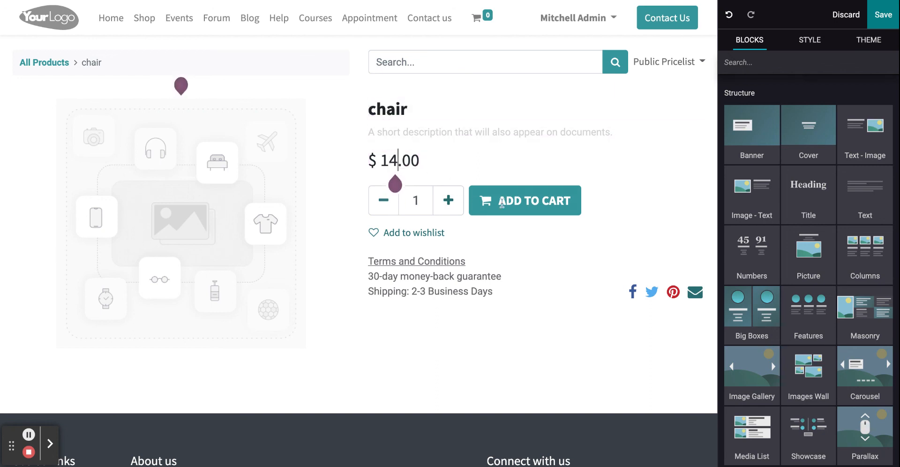
pyautogui.click(388, 109)
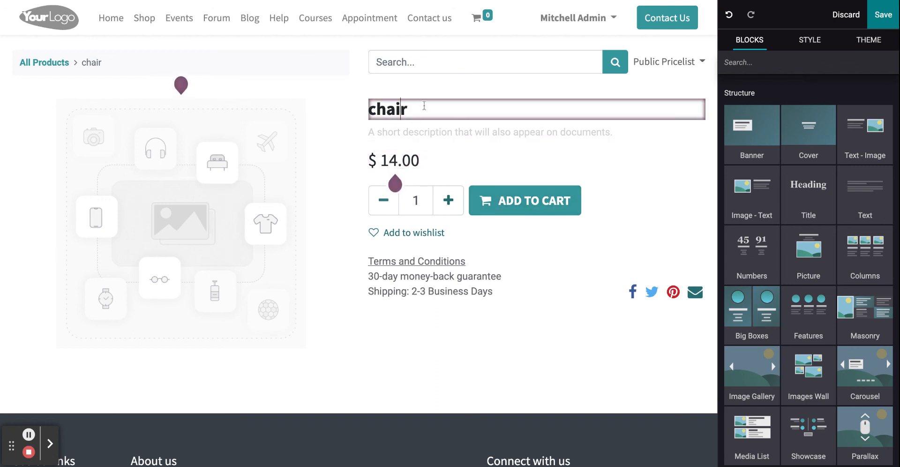
pyautogui.click(181, 224)
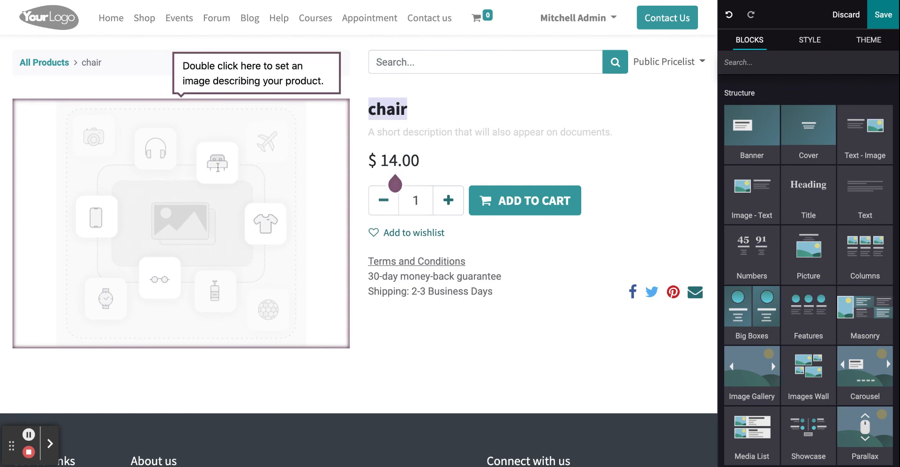
pyautogui.click(180, 224)
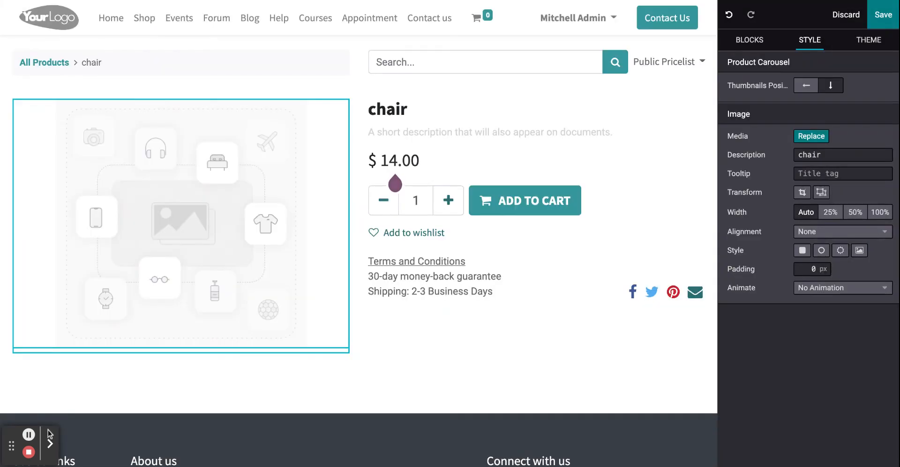
pyautogui.click(749, 40)
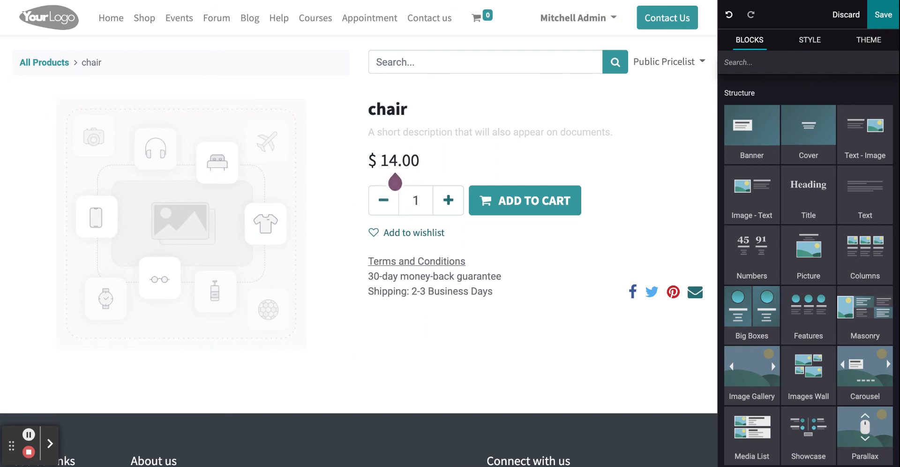
pyautogui.moveTo(240, 92)
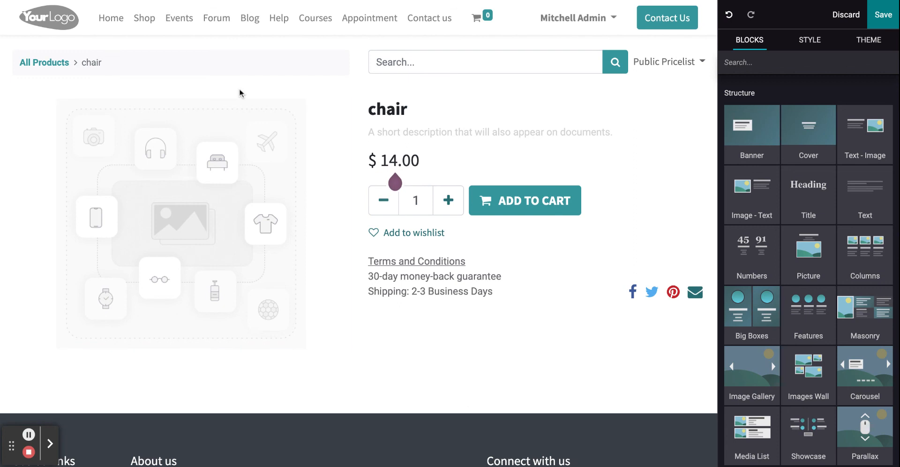